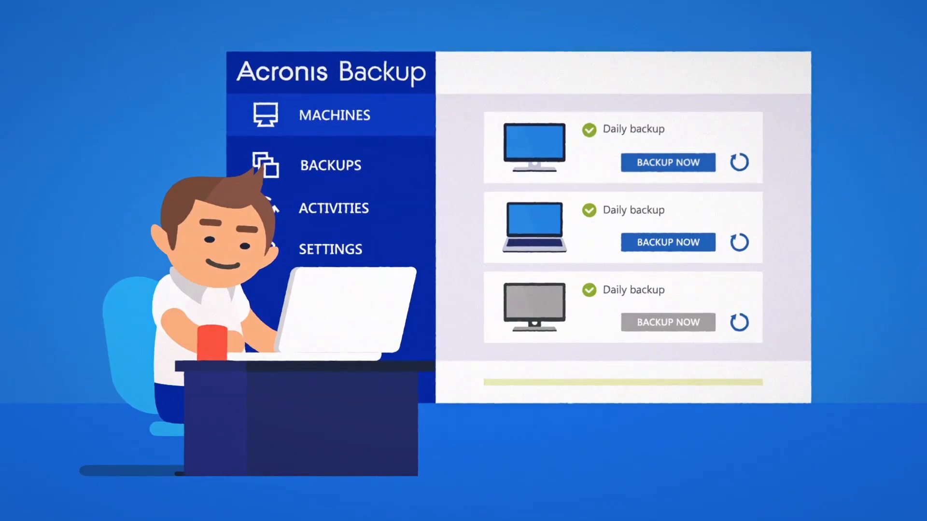
Step: Start a manual daily backup of the first desktop machine from the Machines page
left_click(667, 162)
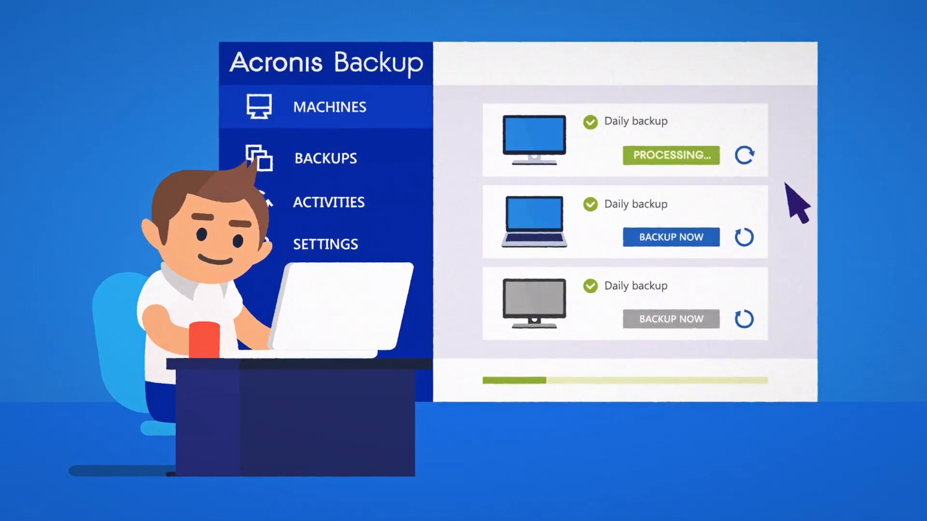